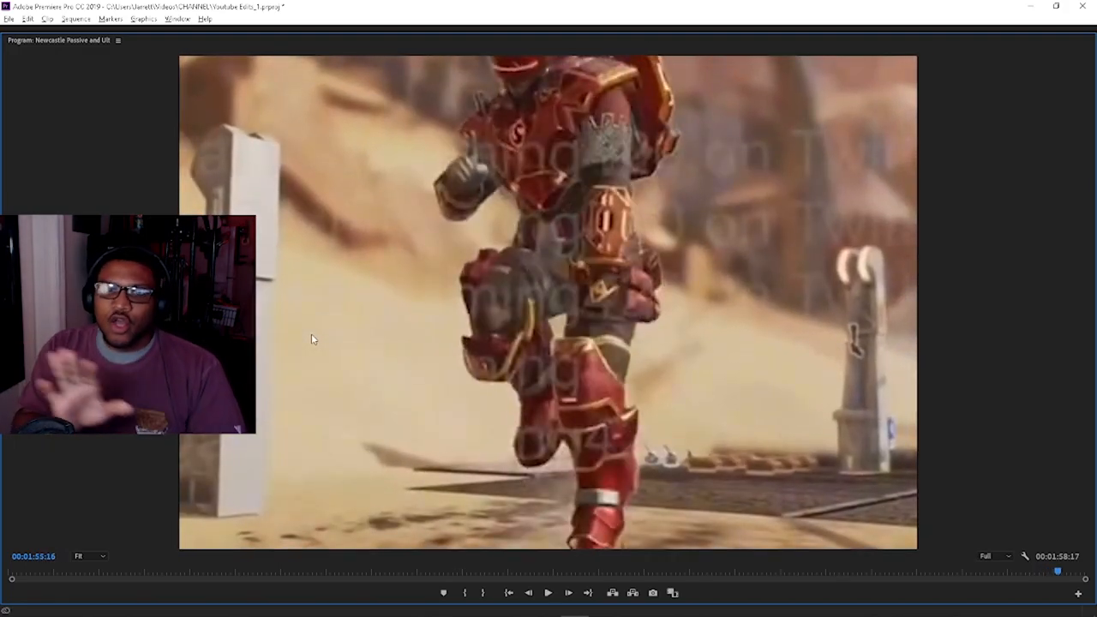
pyautogui.click(547, 593)
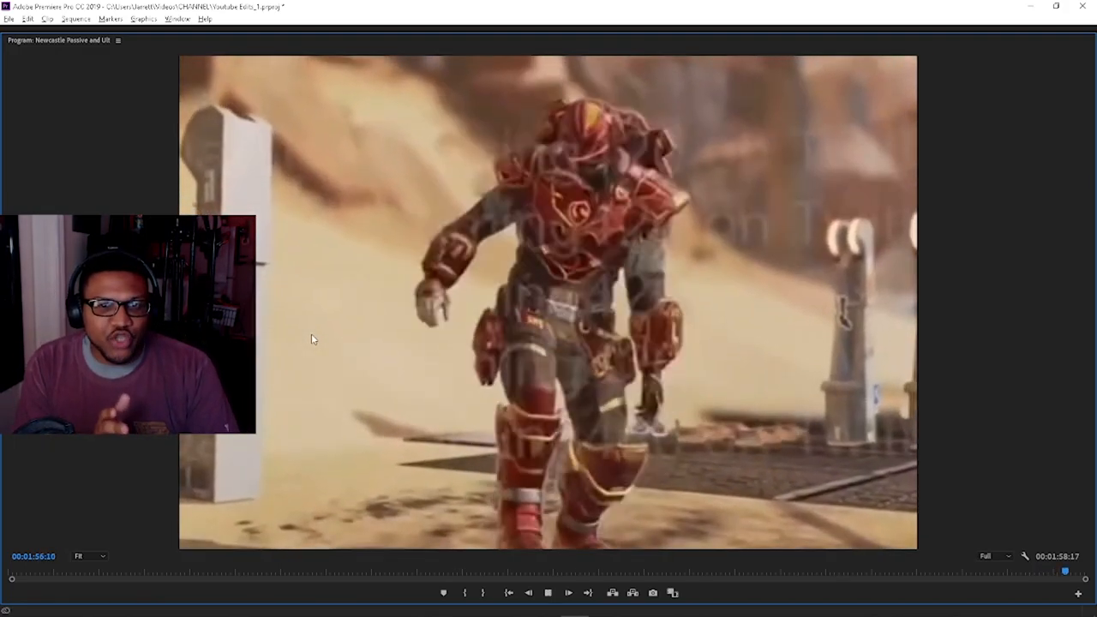